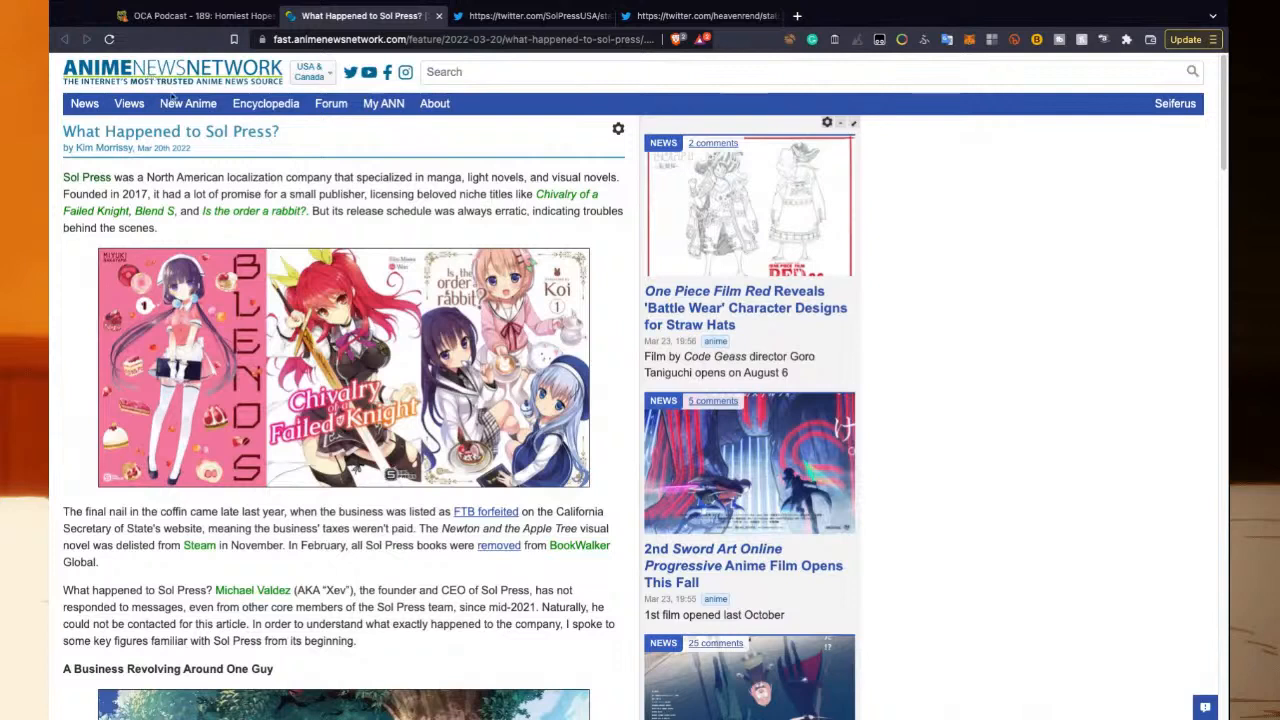
{"action": "mouse_move", "coordinate": [250, 158]}
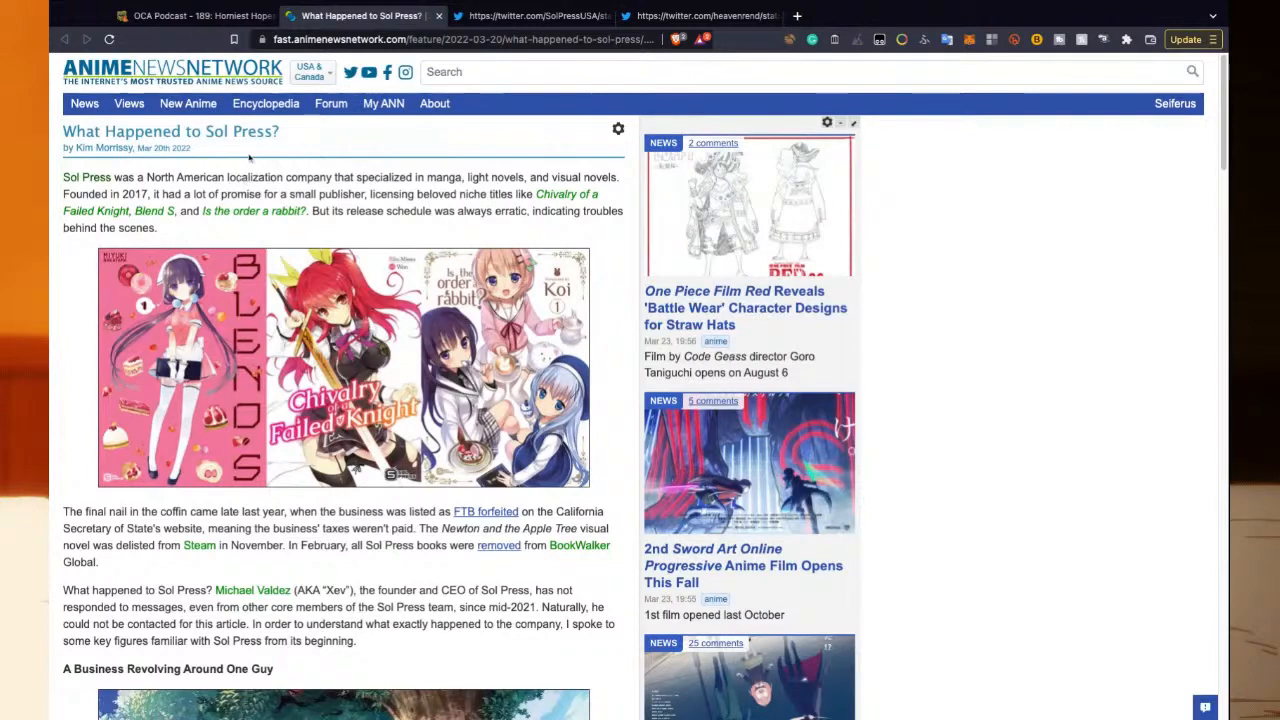
{"action": "mouse_move", "coordinate": [190, 193]}
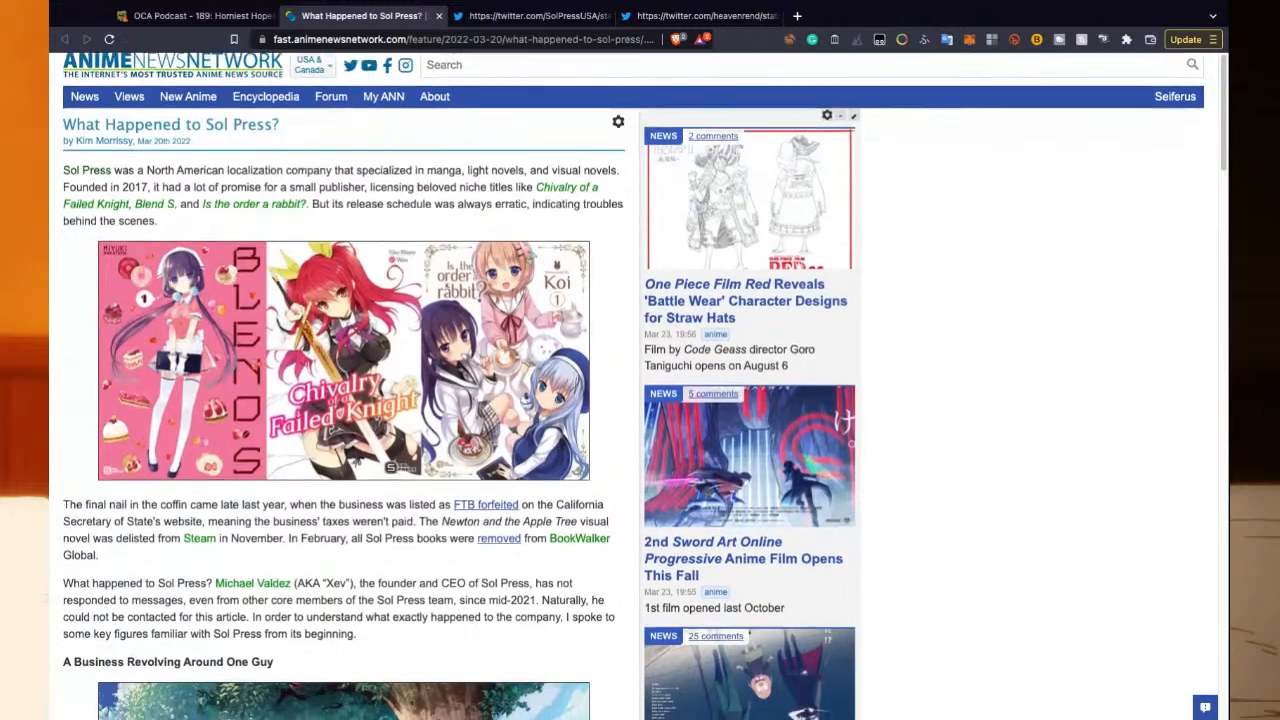
{"action": "scroll", "scroll_direction": "down", "scroll_amount": 3}
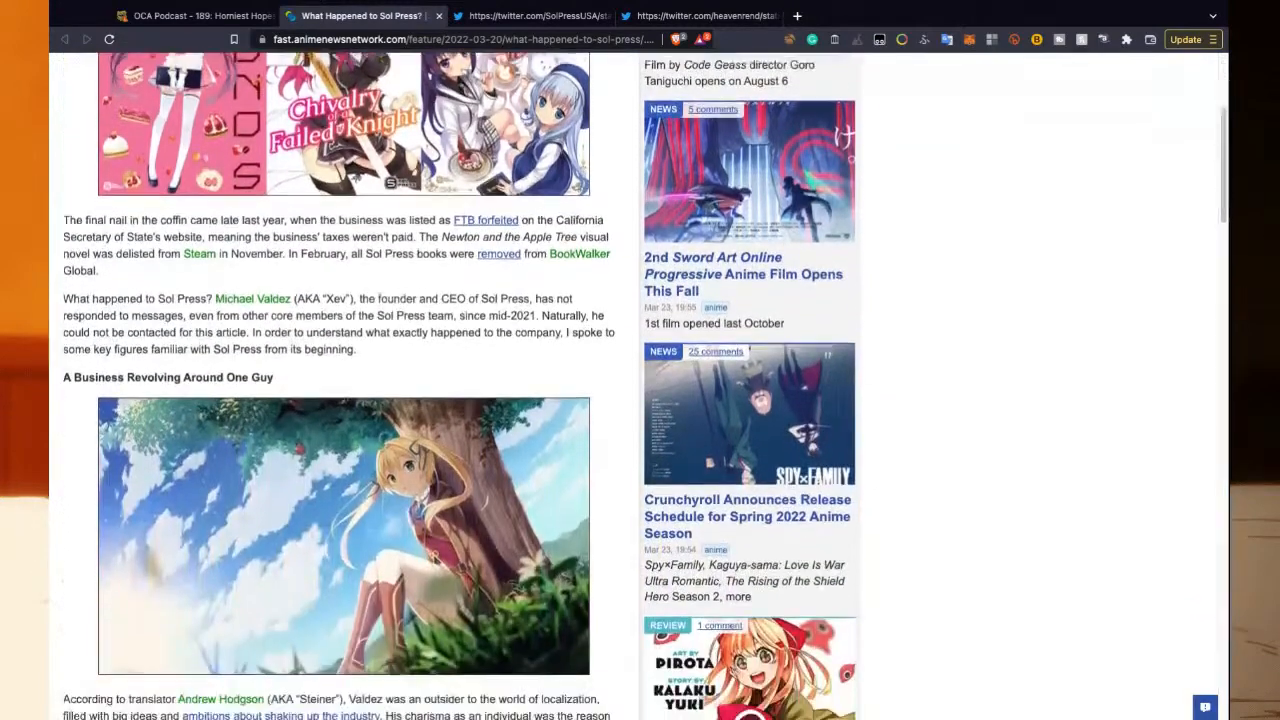
{"action": "scroll", "scroll_direction": "down", "scroll_amount": 3}
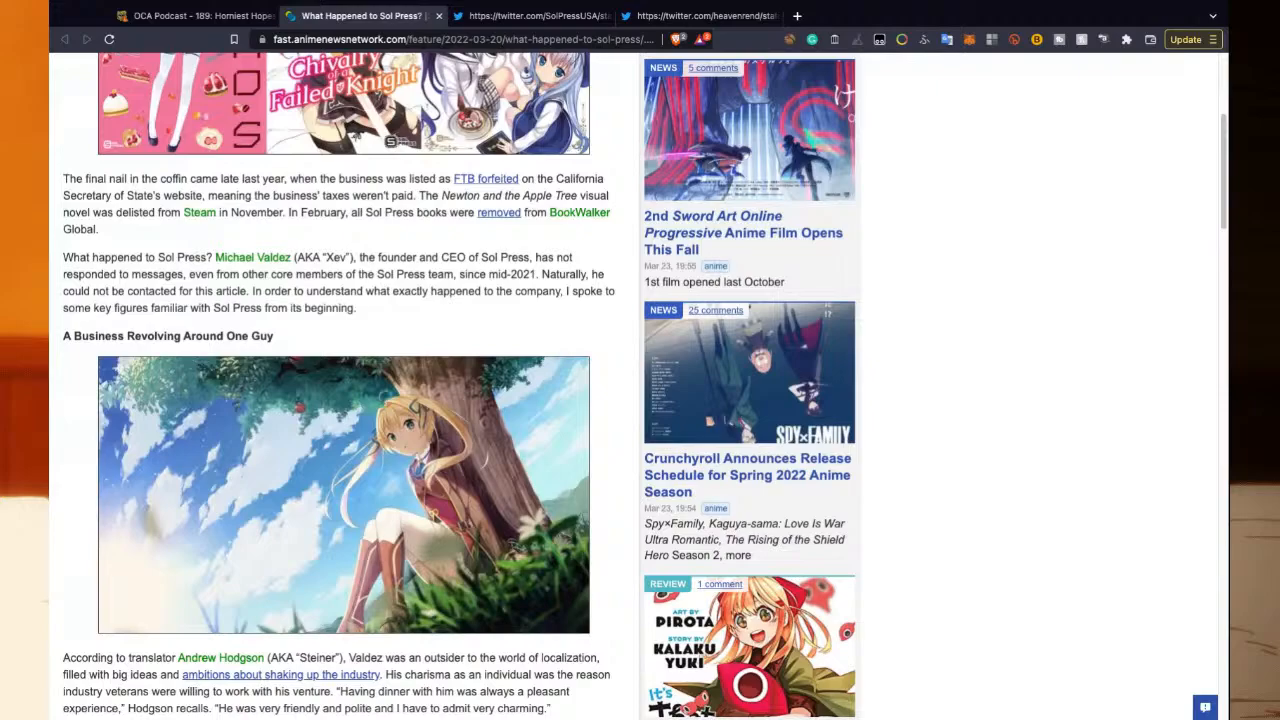
Scroll through the missed-payment allegations, including Hirei's unpaid $10,000 and freelancers' low rates.
{"action": "scroll", "scroll_direction": "down", "scroll_amount": 3}
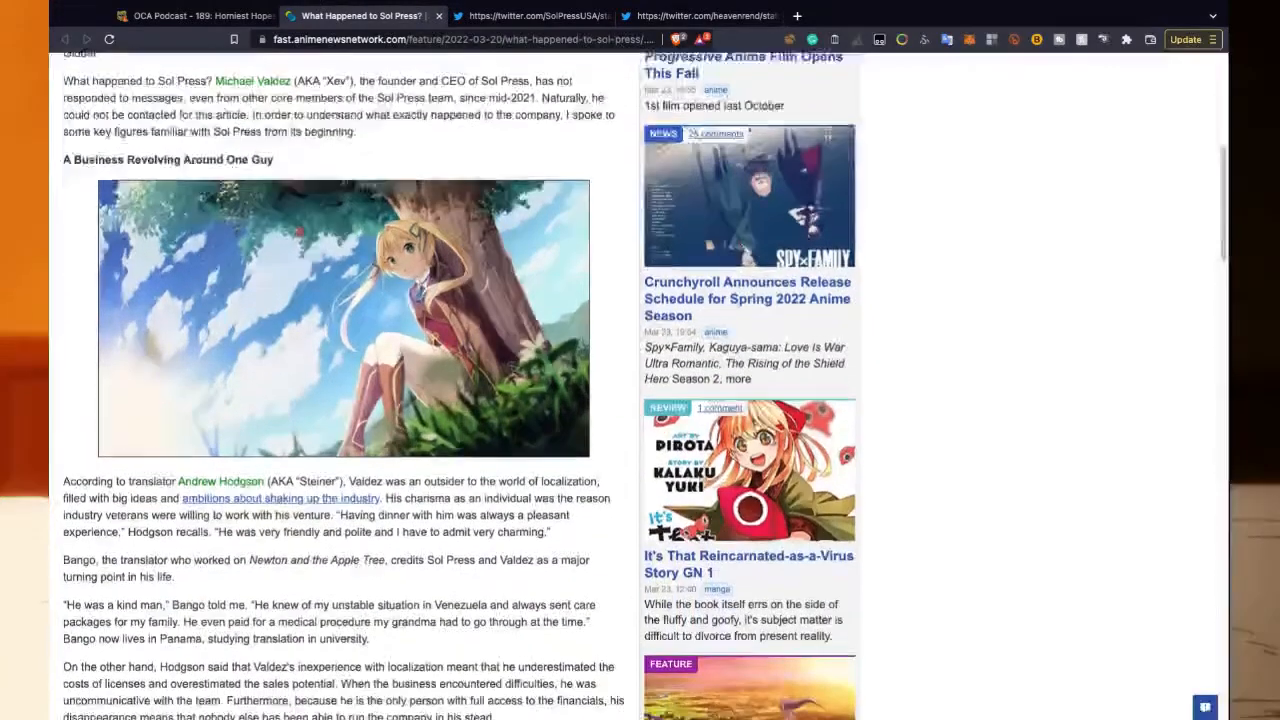
{"action": "scroll", "scroll_direction": "down", "scroll_amount": 3}
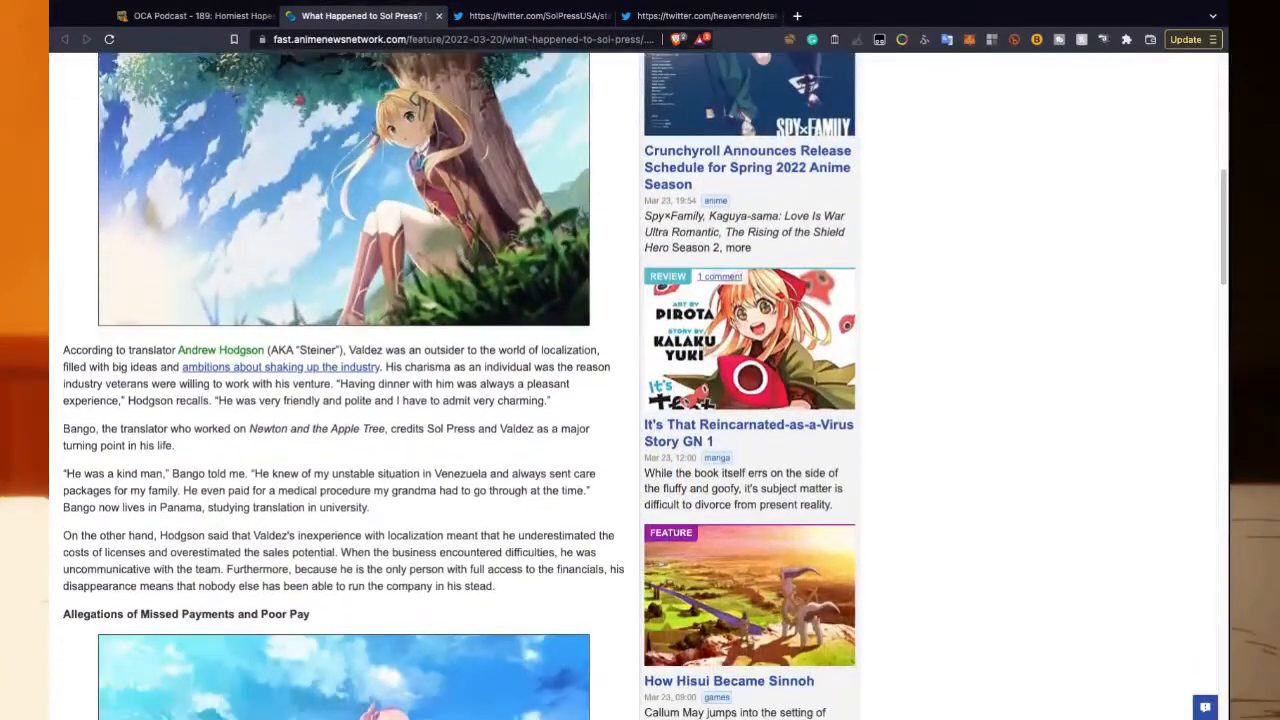
{"action": "scroll", "scroll_direction": "down", "scroll_amount": 3}
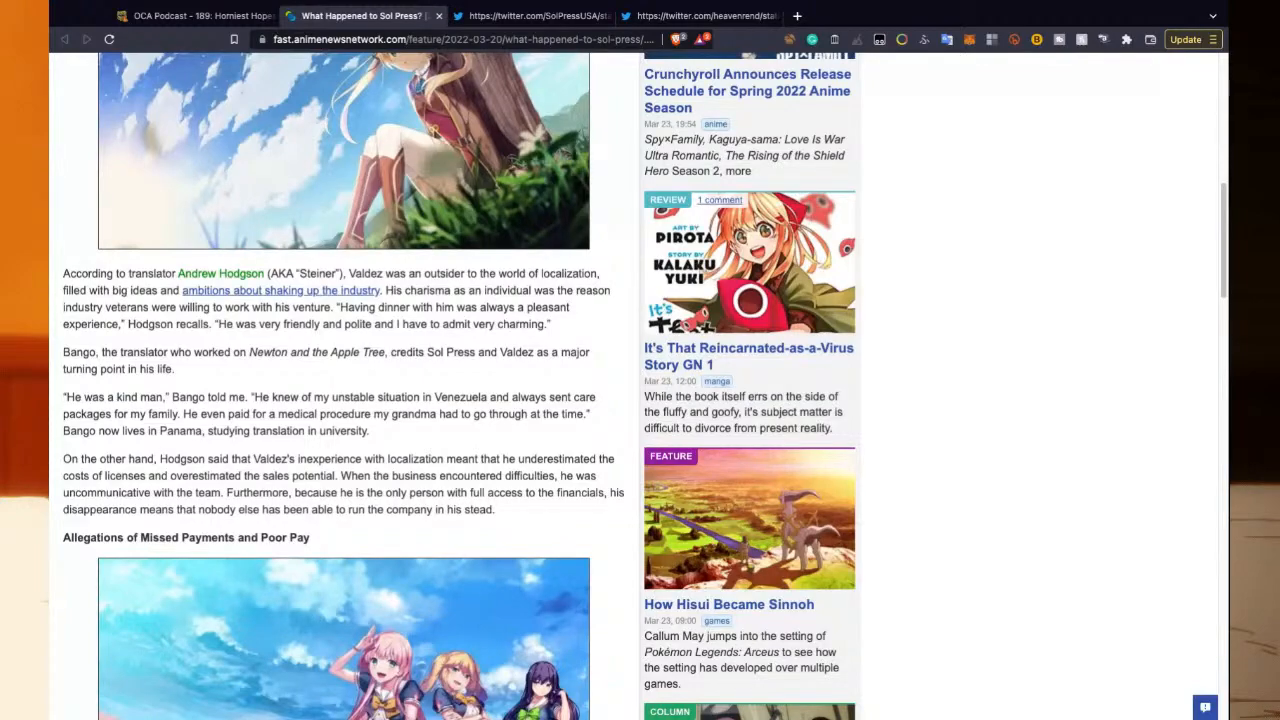
{"action": "scroll", "scroll_direction": "down", "scroll_amount": 3}
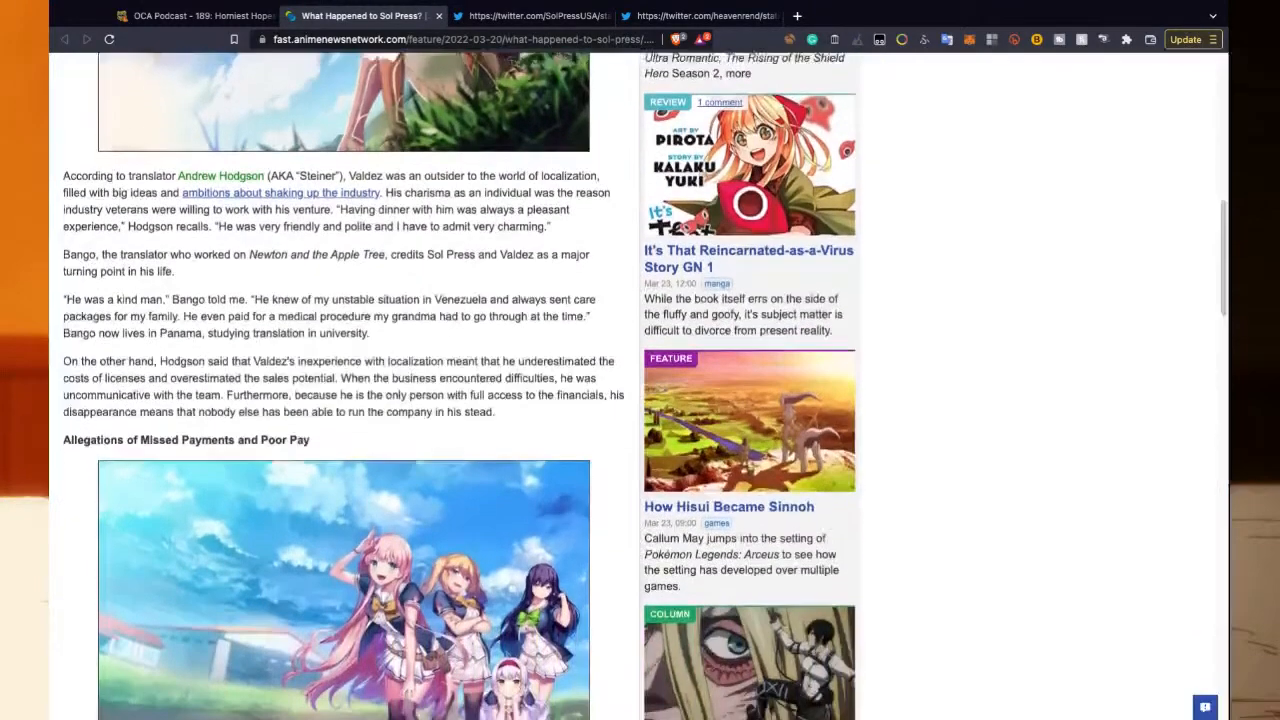
{"action": "scroll", "scroll_direction": "down", "scroll_amount": 3}
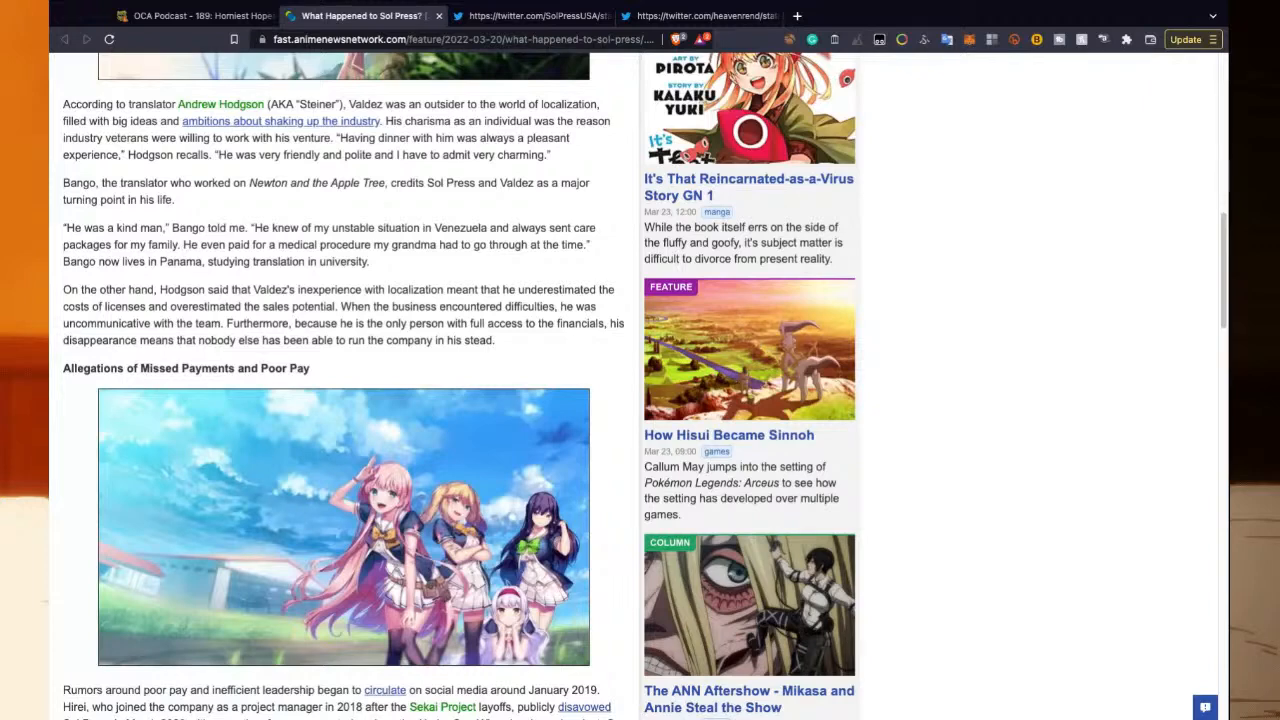
{"action": "scroll", "scroll_direction": "down", "scroll_amount": 3}
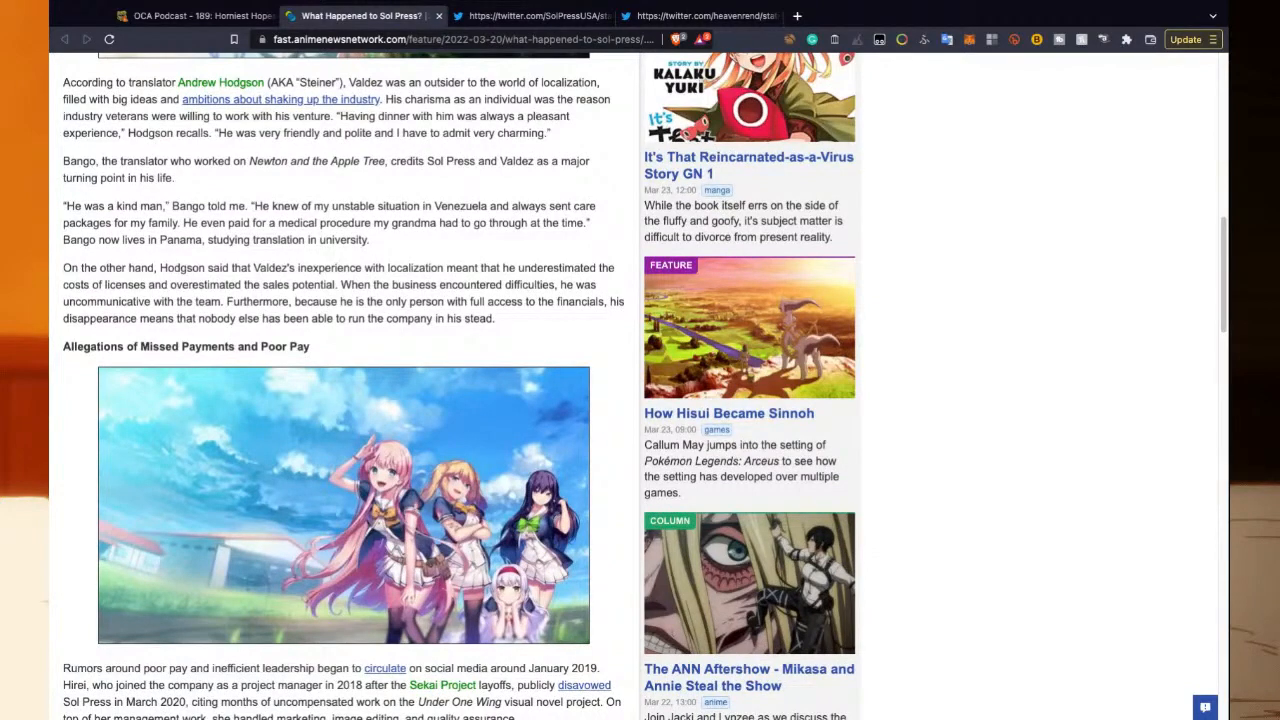
{"action": "mouse_move", "coordinate": [177, 183]}
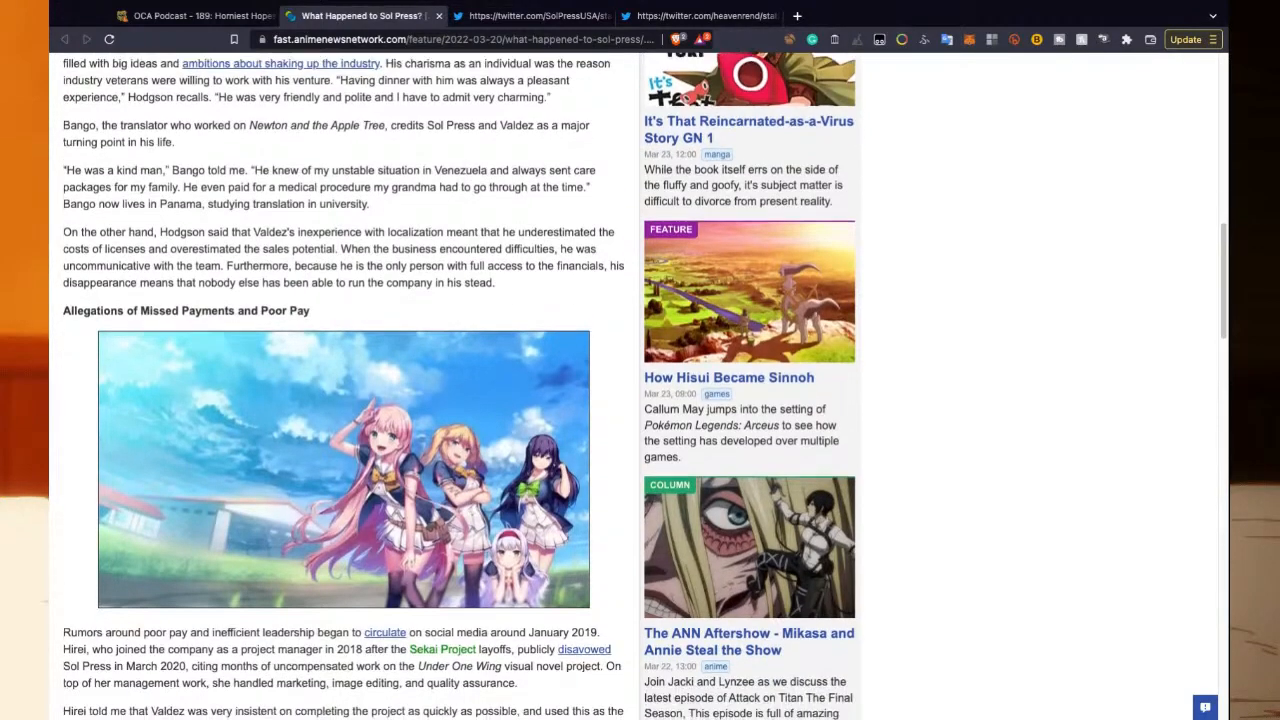
{"action": "scroll", "scroll_direction": "down", "scroll_amount": 3}
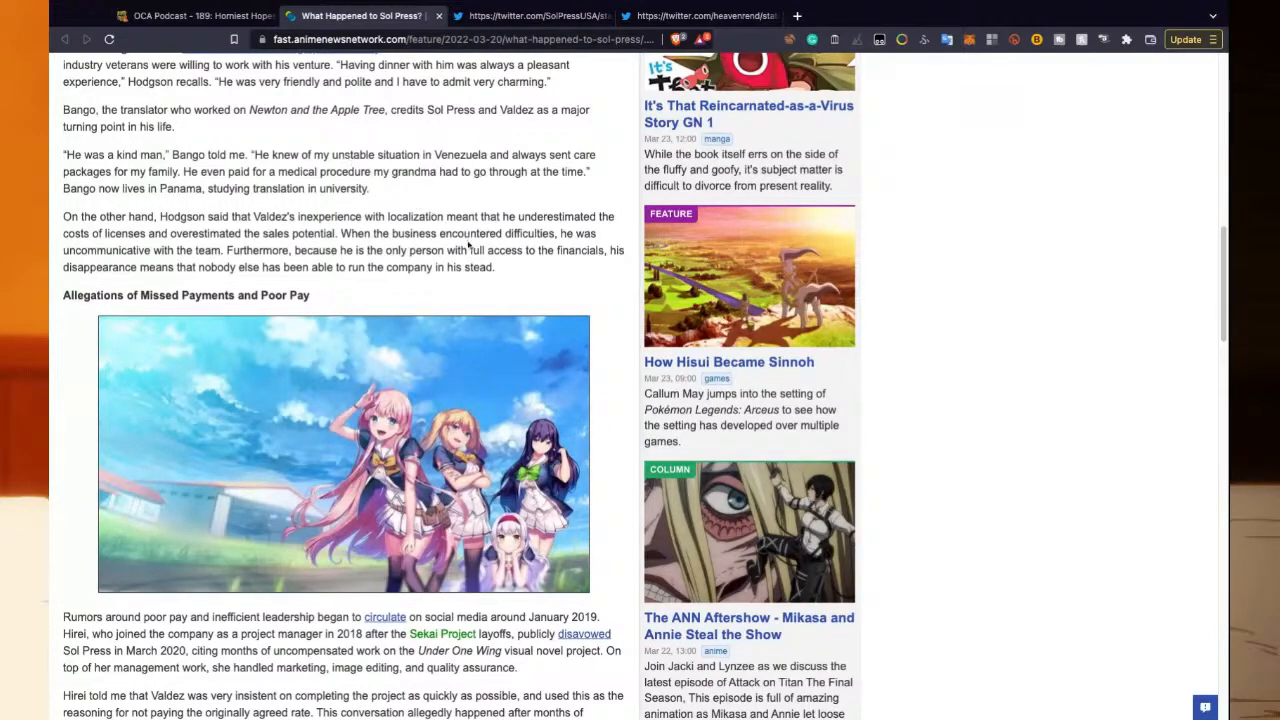
{"action": "scroll", "scroll_direction": "down", "scroll_amount": 3}
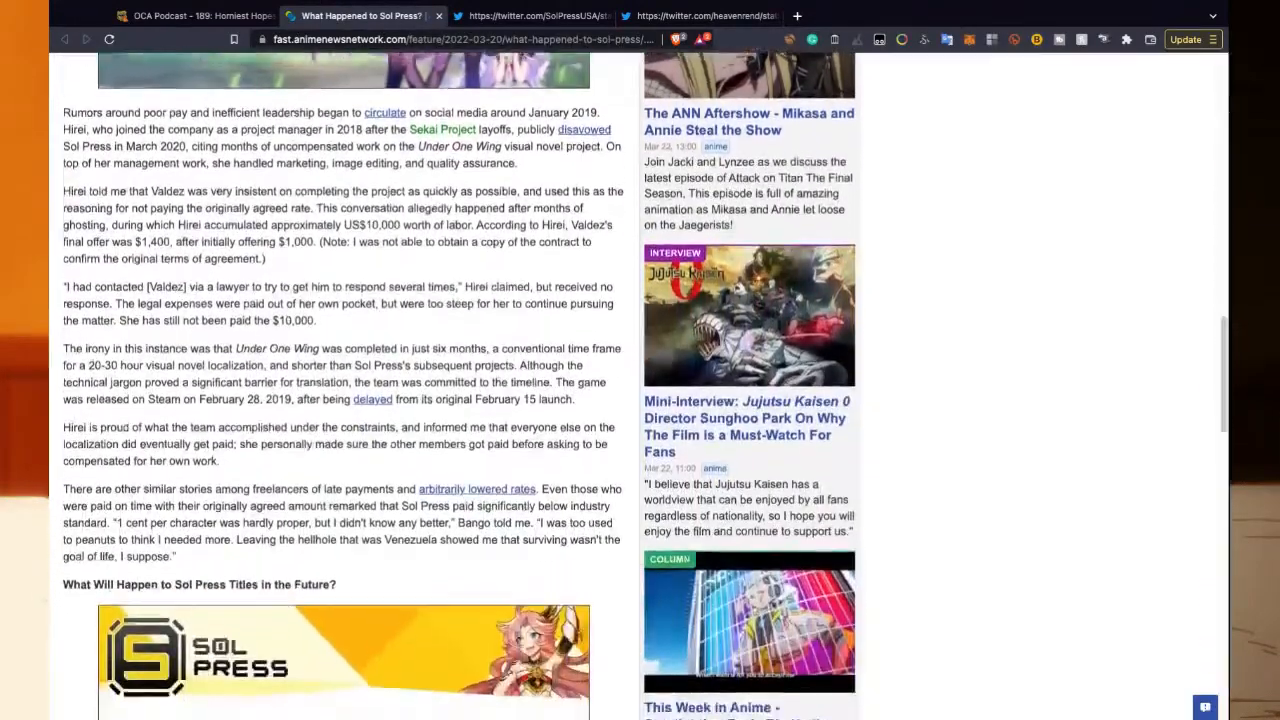
Read down to storefront removals, refunds and rescue-license odds for Sol Press titles.
{"action": "scroll", "scroll_direction": "down", "scroll_amount": 3}
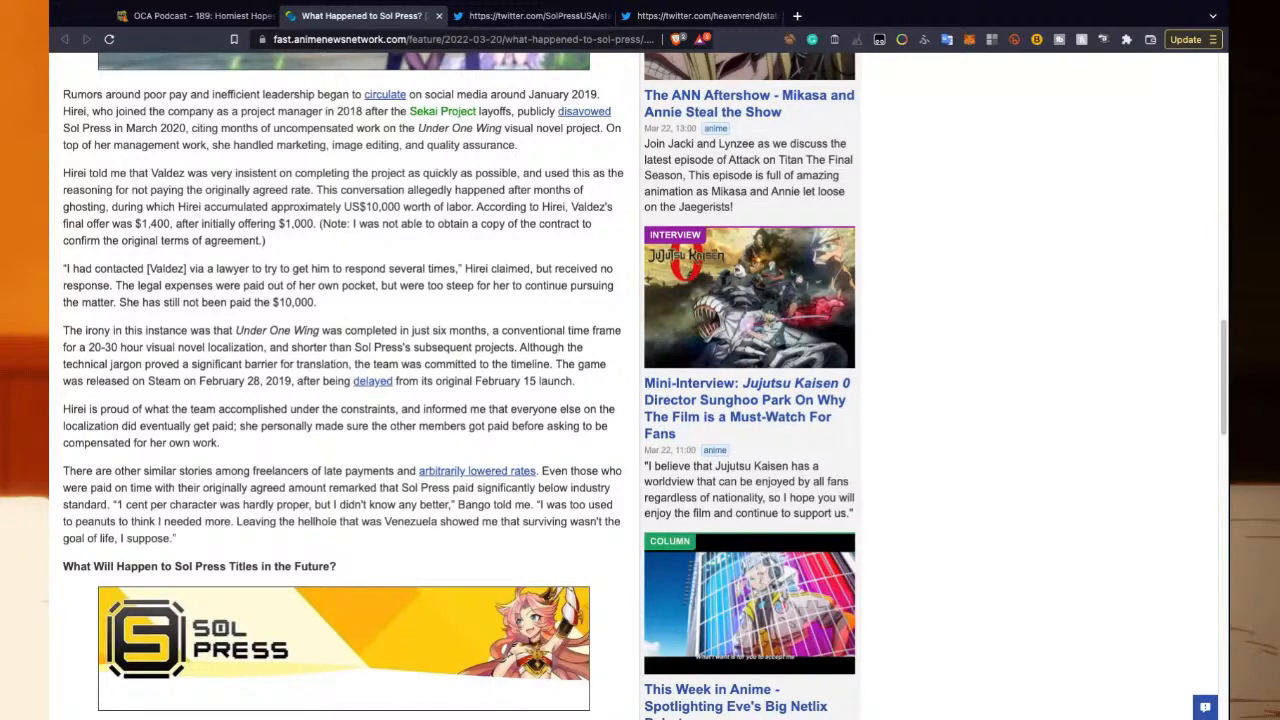
{"action": "scroll", "scroll_direction": "down", "scroll_amount": 3}
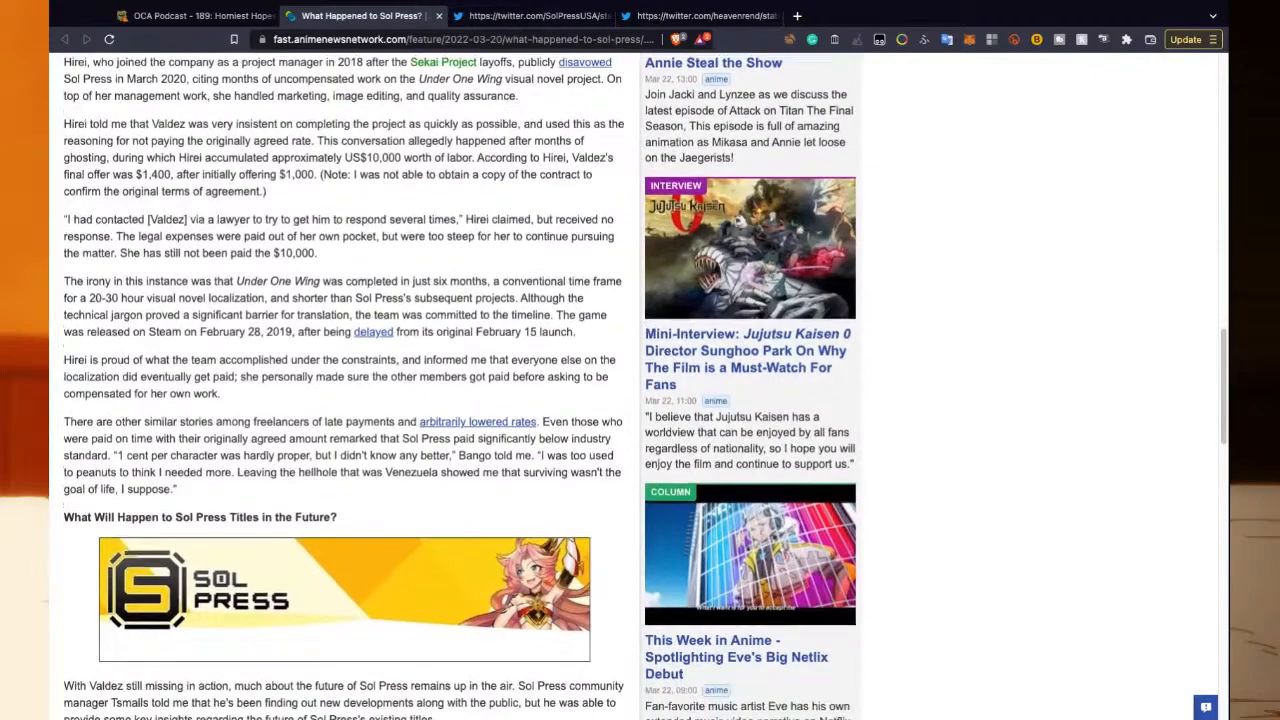
{"action": "scroll", "scroll_direction": "down", "scroll_amount": 3}
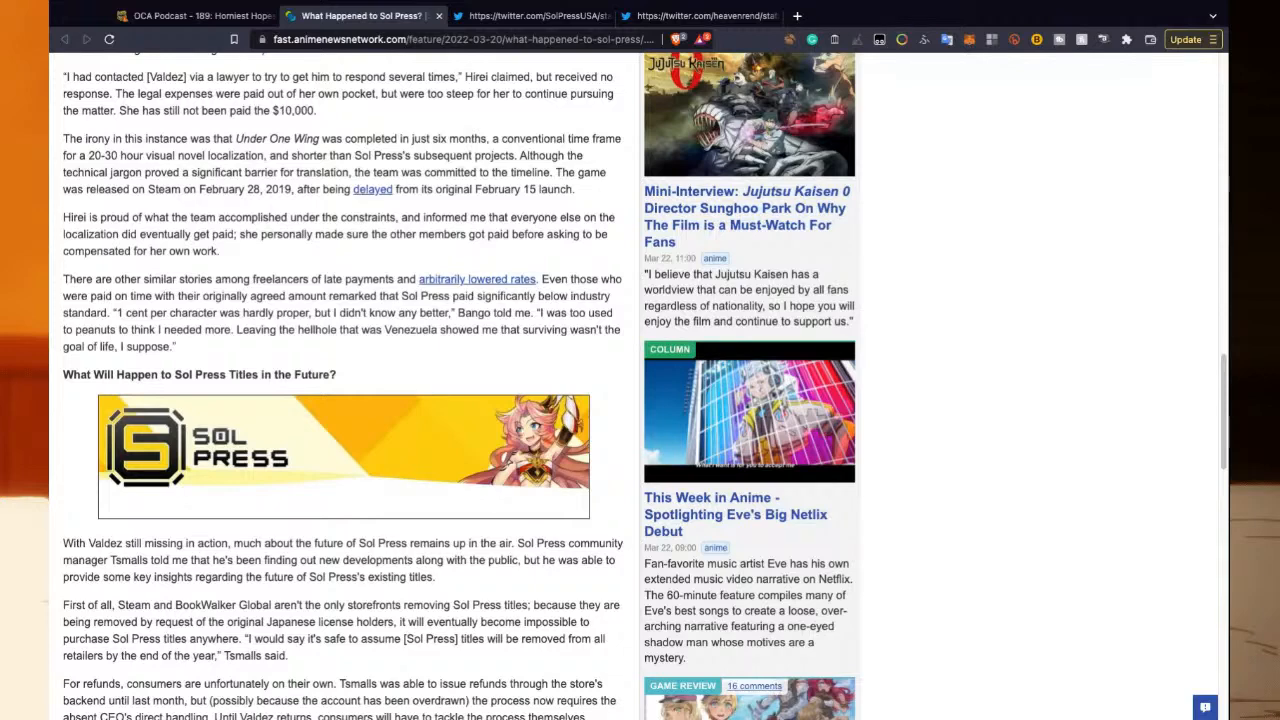
{"action": "scroll", "scroll_direction": "down", "scroll_amount": 3}
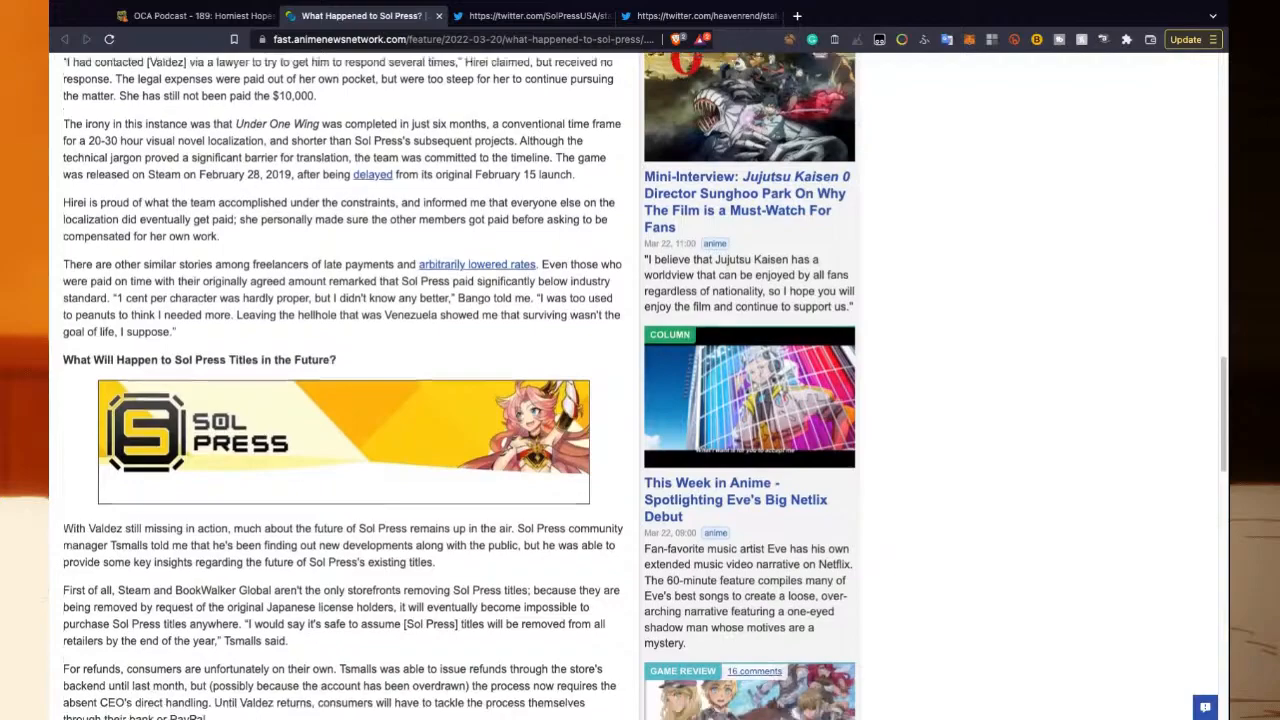
{"action": "scroll", "scroll_direction": "down", "scroll_amount": 3}
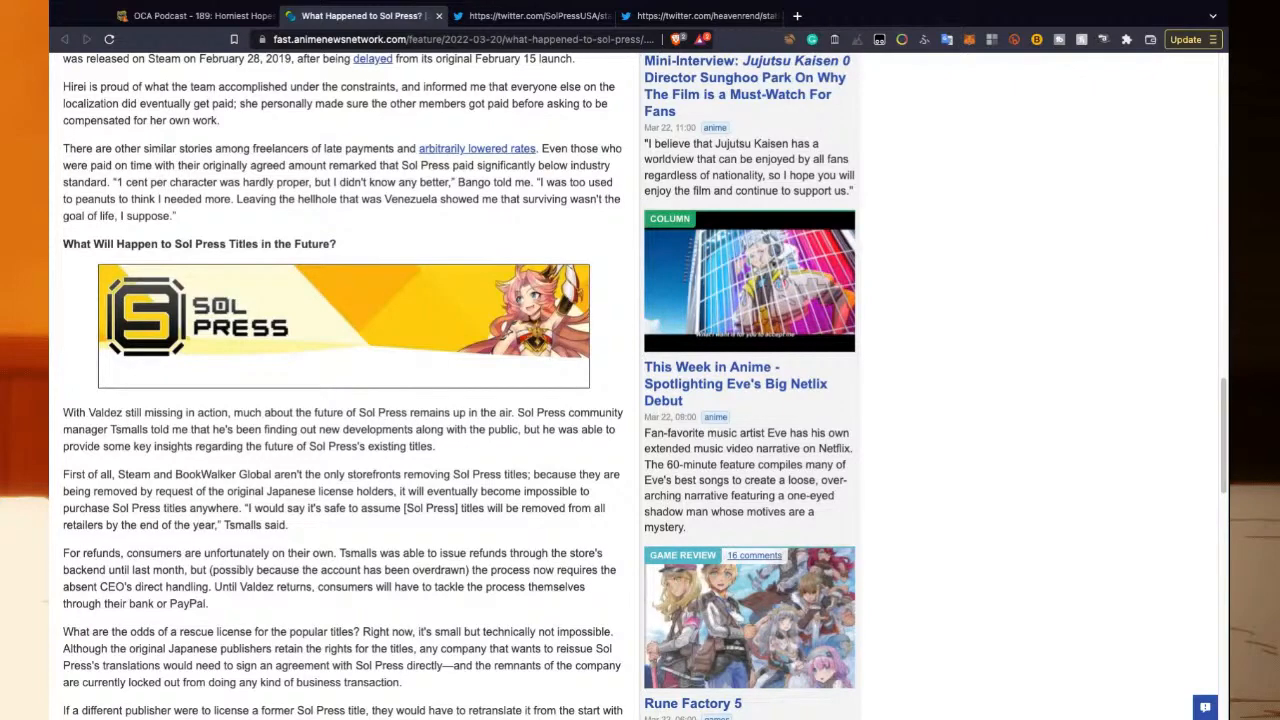
Scroll to the 3/21 update about Valdez's final offer and the forum link.
{"action": "scroll", "scroll_direction": "down", "scroll_amount": 3}
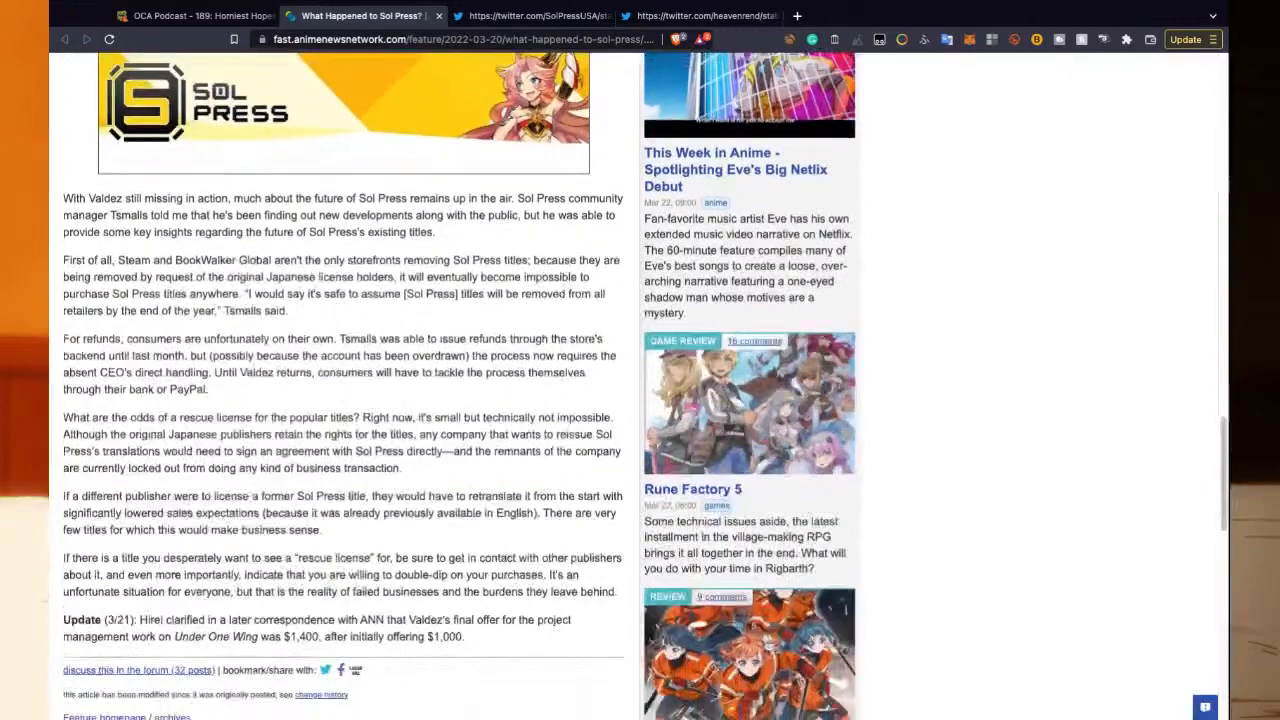
{"action": "scroll", "scroll_direction": "down", "scroll_amount": 3}
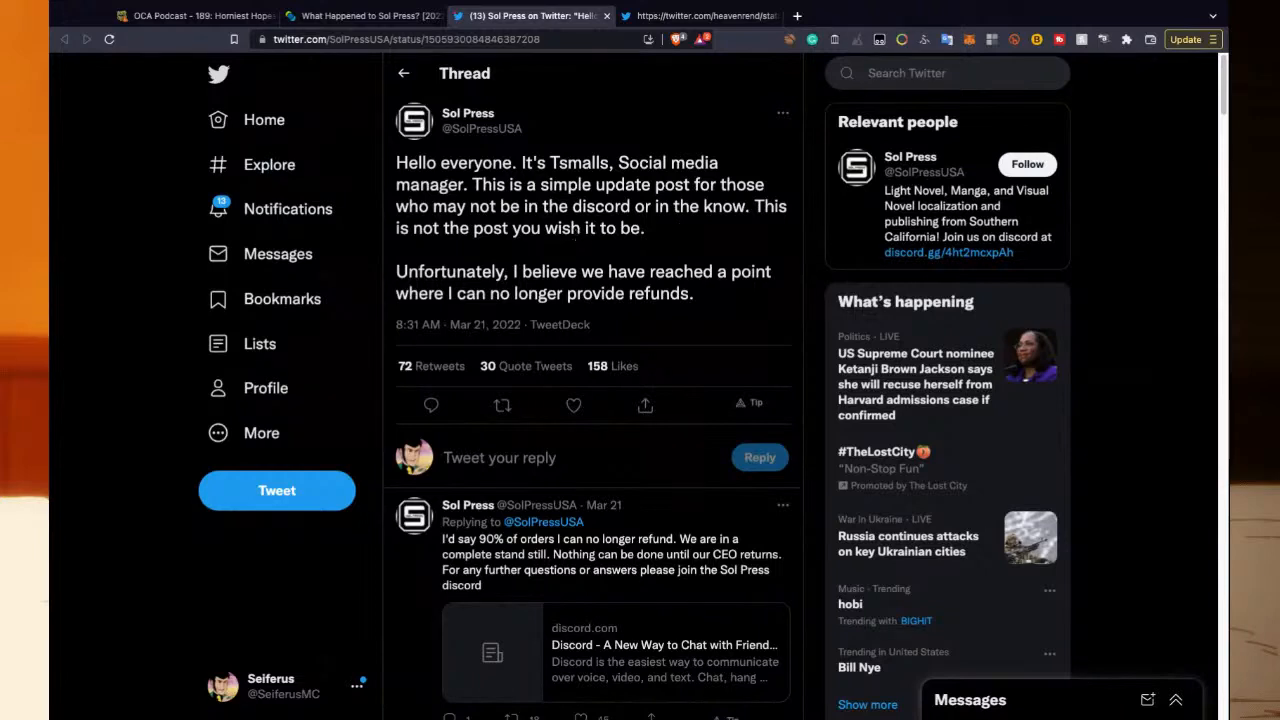
{"action": "mouse_move", "coordinate": [693, 229]}
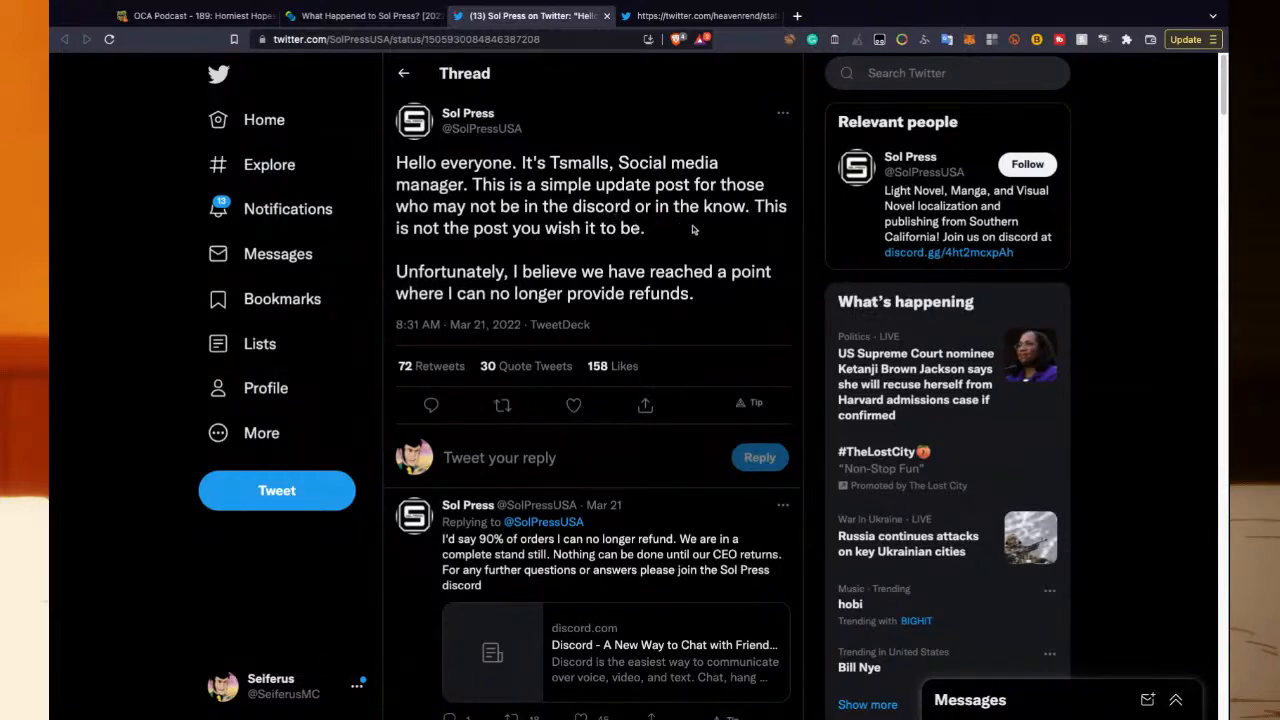
{"action": "mouse_move", "coordinate": [672, 235]}
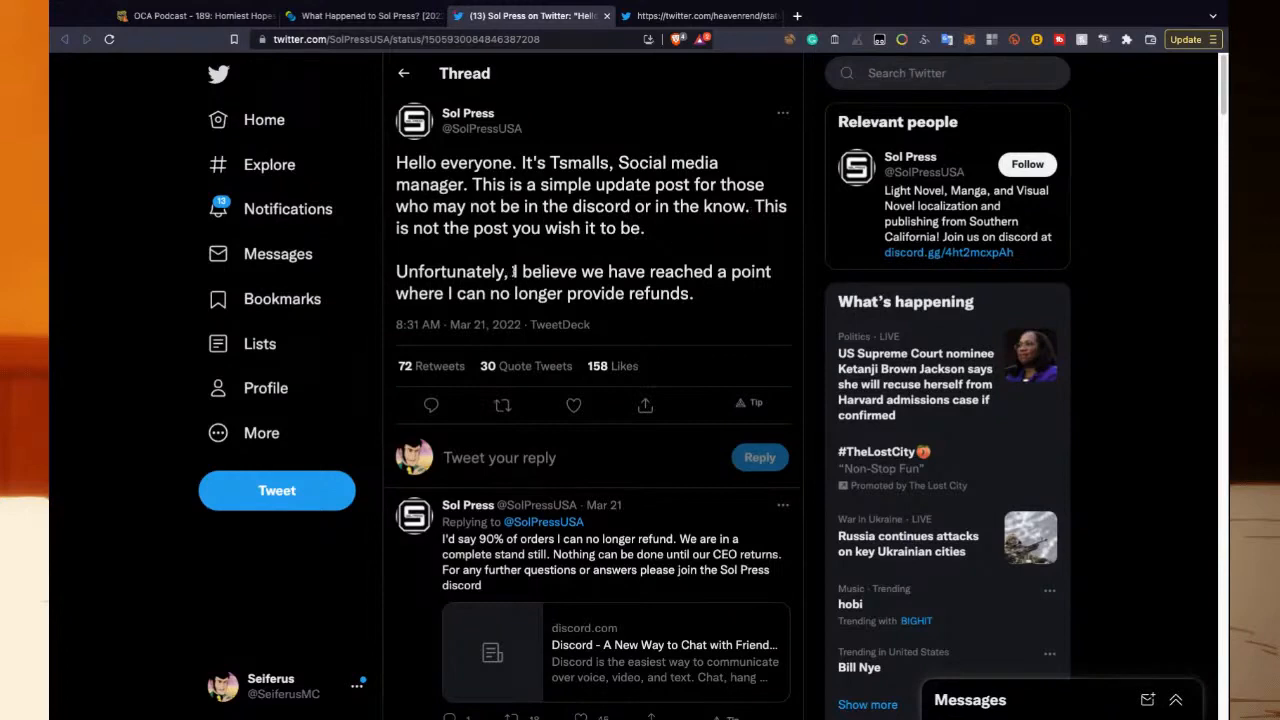
Highlight the no-more-refunds sentence in Sol Press's tweet and scroll through replies.
{"action": "left_click_drag", "start_coordinate": [512, 271], "coordinate": [685, 293]}
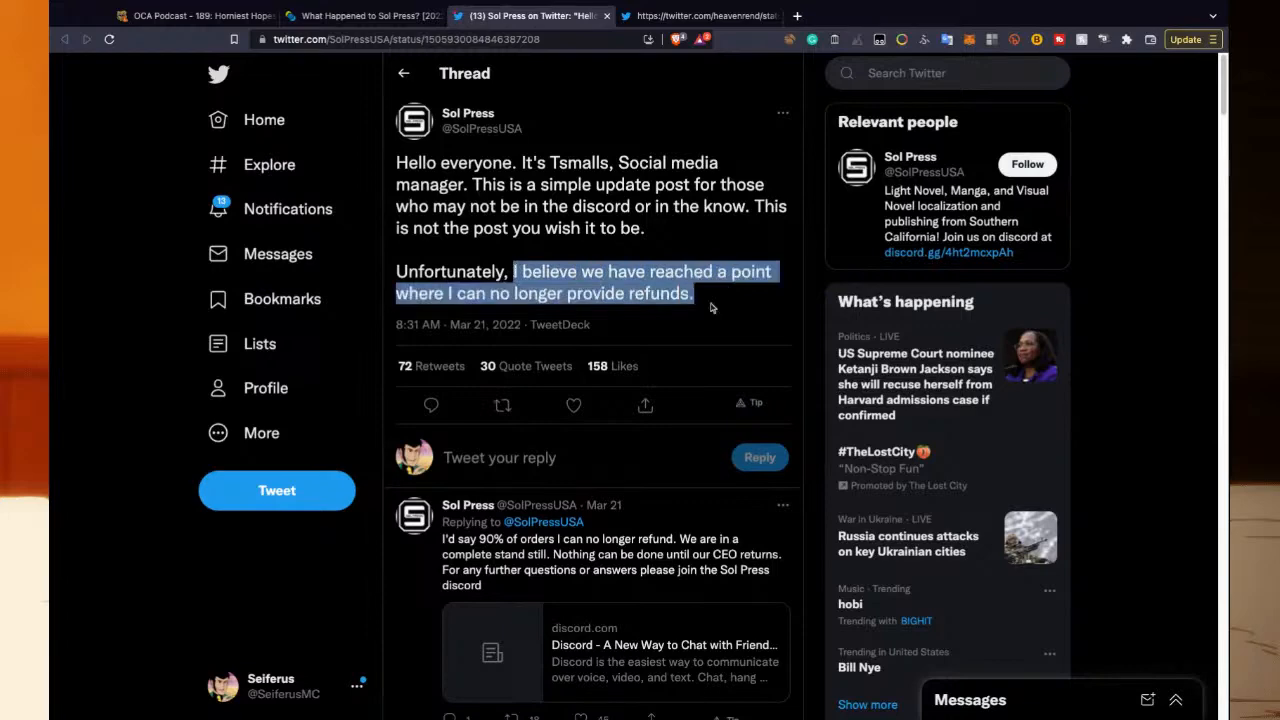
{"action": "scroll", "scroll_direction": "down", "scroll_amount": 3}
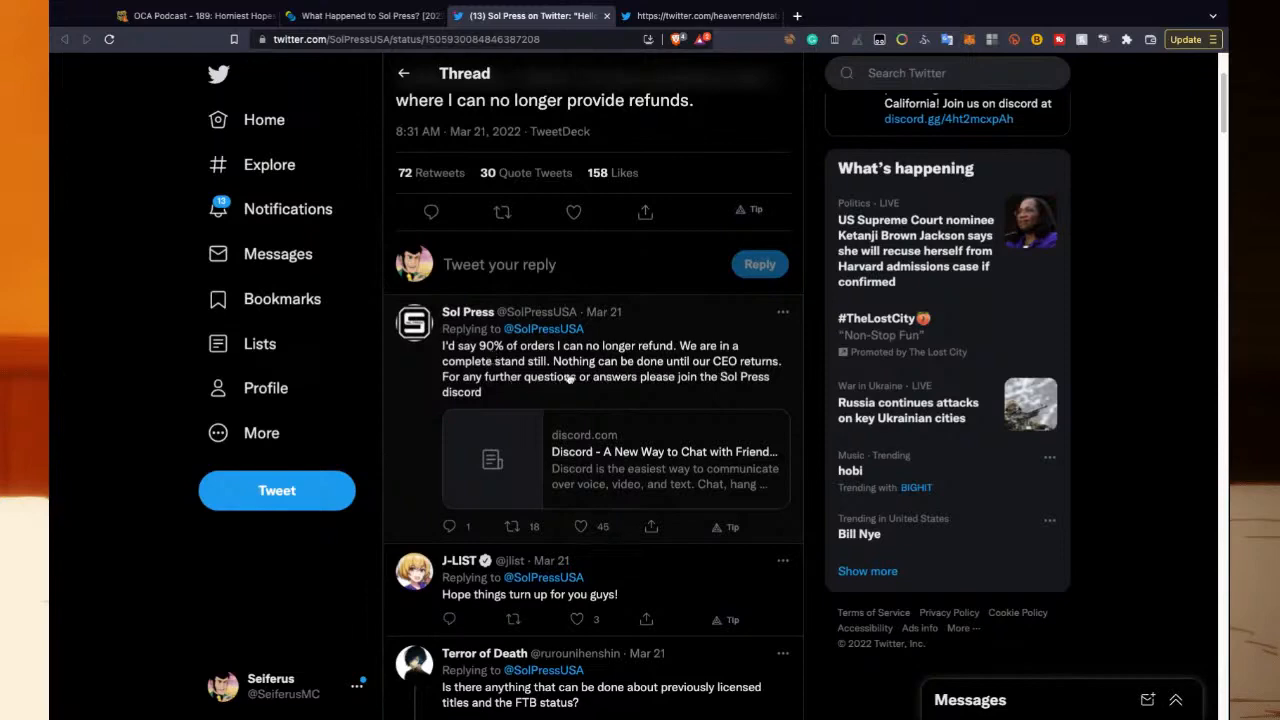
{"action": "scroll", "scroll_direction": "down", "scroll_amount": 3}
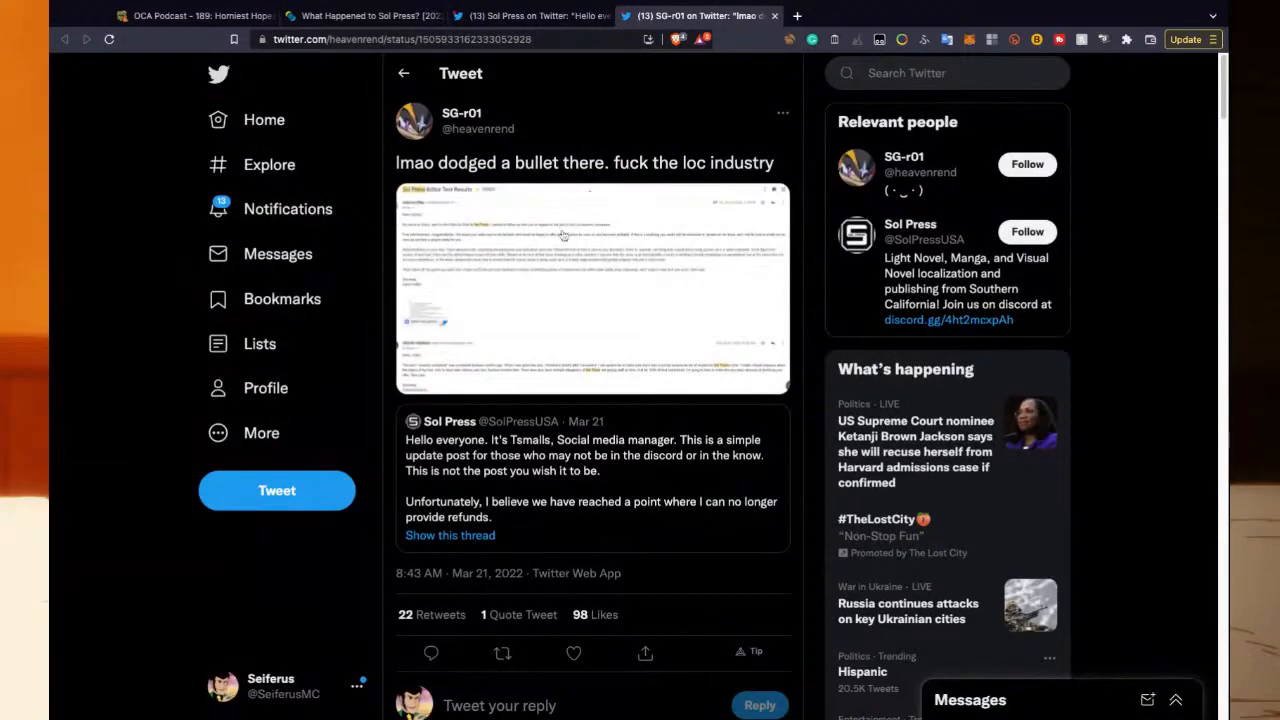
{"action": "left_click", "coordinate": [592, 288]}
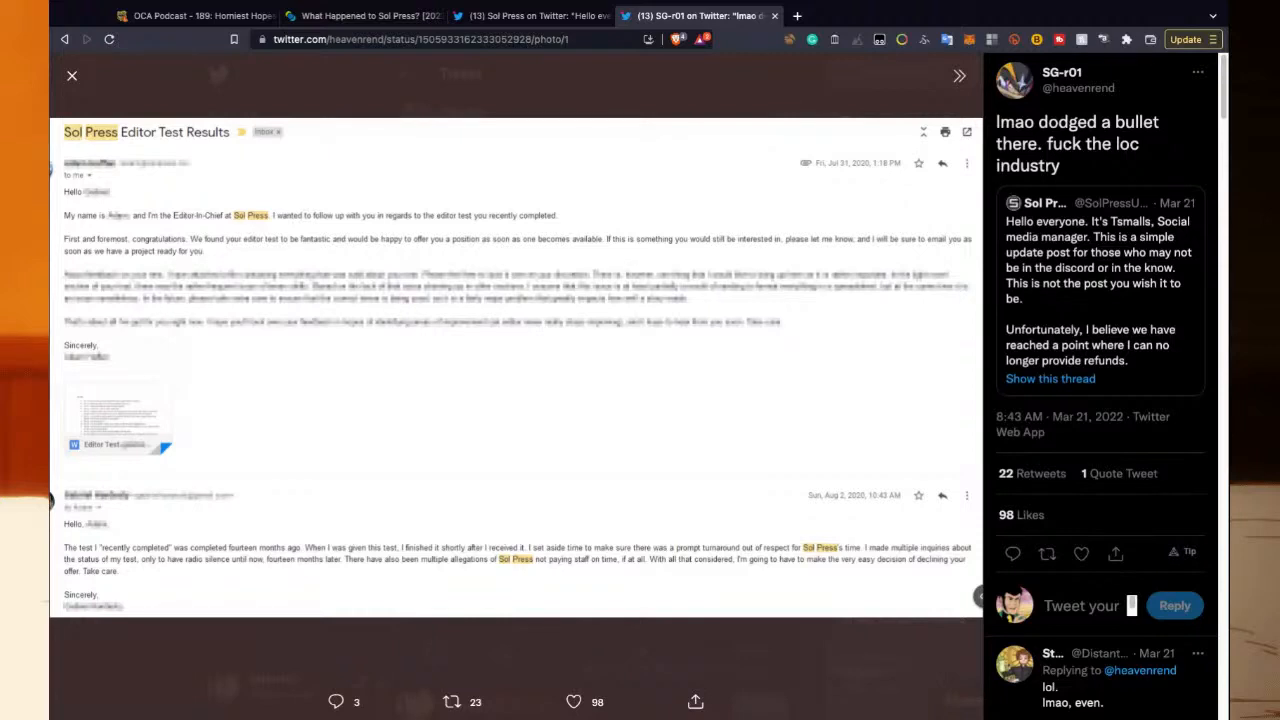
{"action": "mouse_move", "coordinate": [598, 183]}
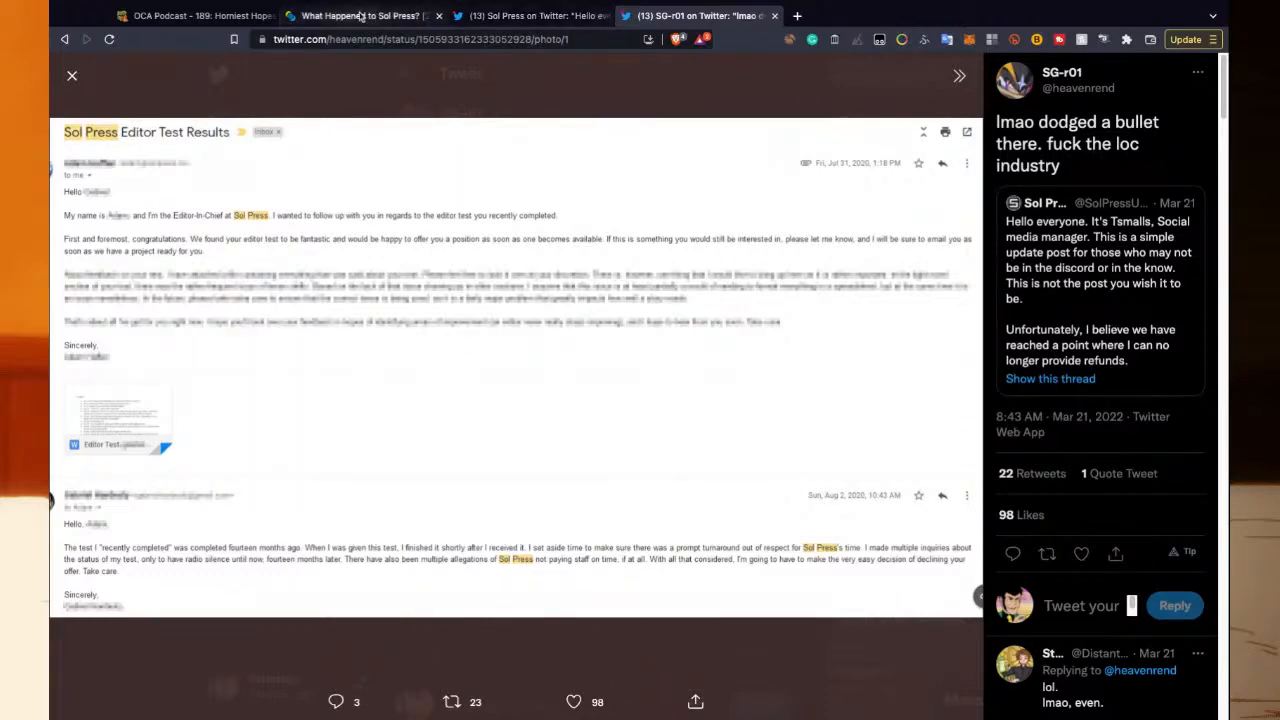
Return to the 'What Happened to Sol Press?' article tab.
{"action": "left_click", "coordinate": [360, 15]}
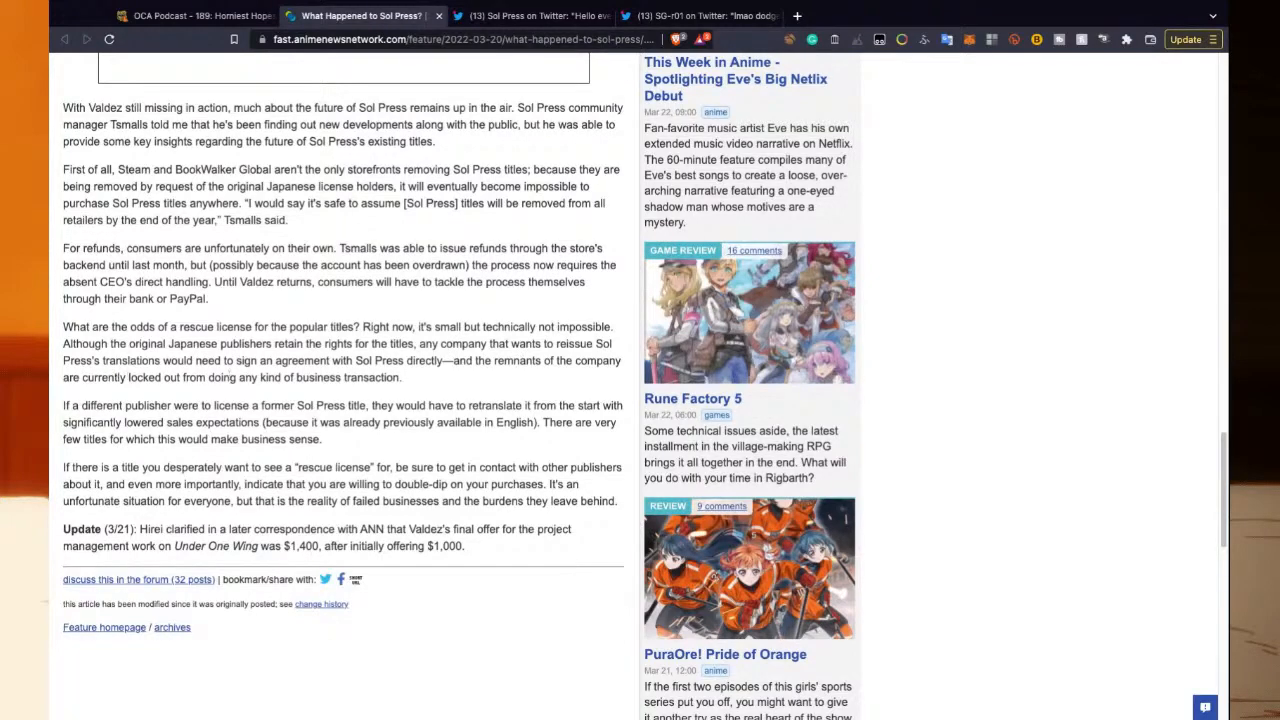
{"action": "mouse_move", "coordinate": [113, 398]}
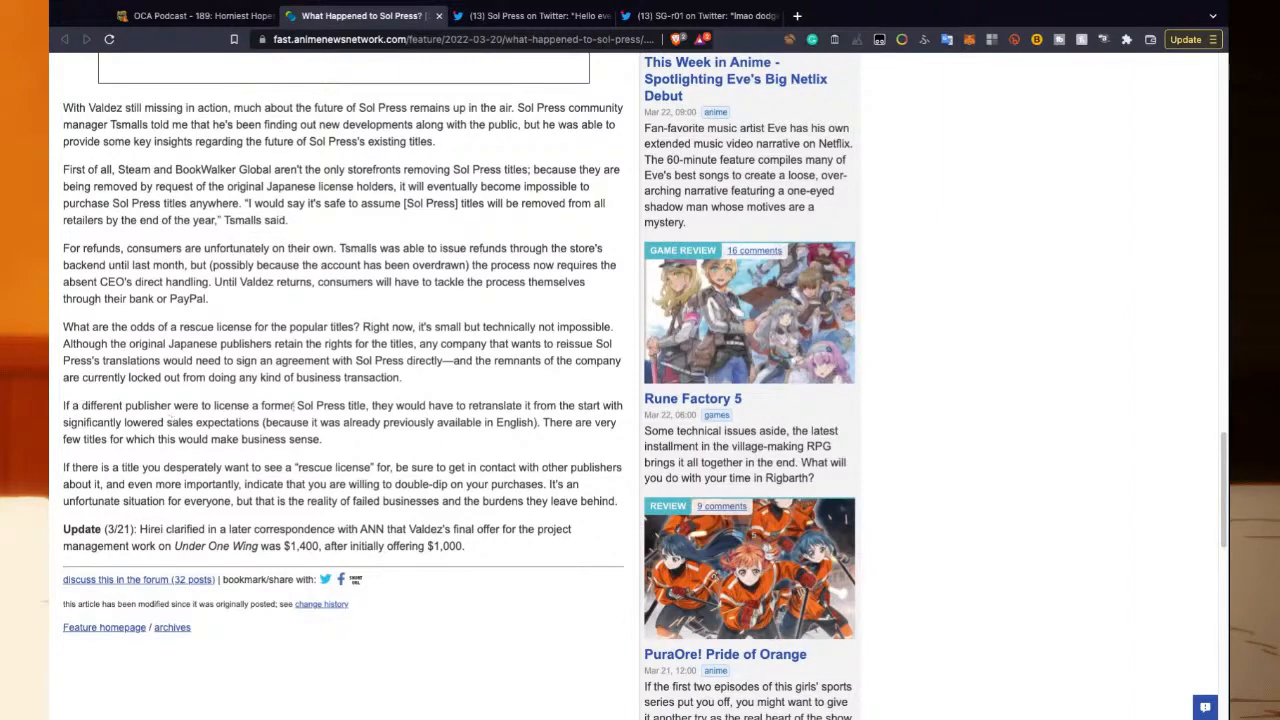
{"action": "mouse_move", "coordinate": [445, 372]}
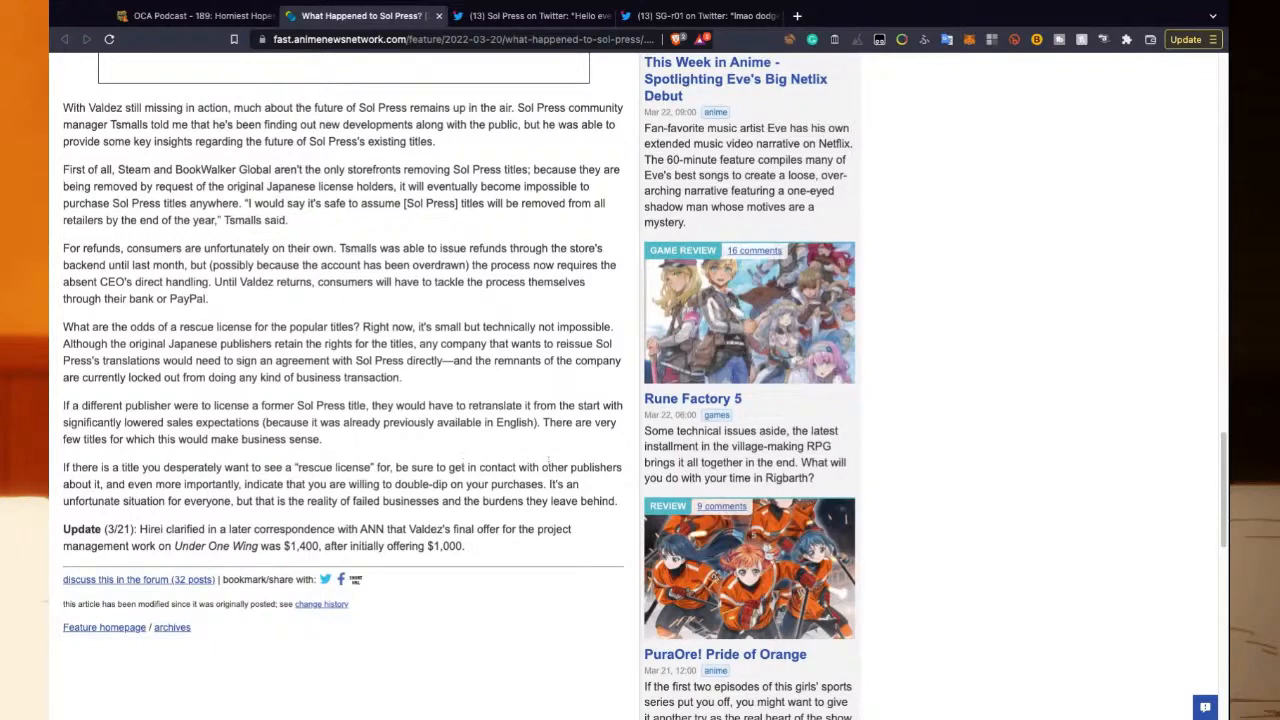
{"action": "mouse_move", "coordinate": [376, 442]}
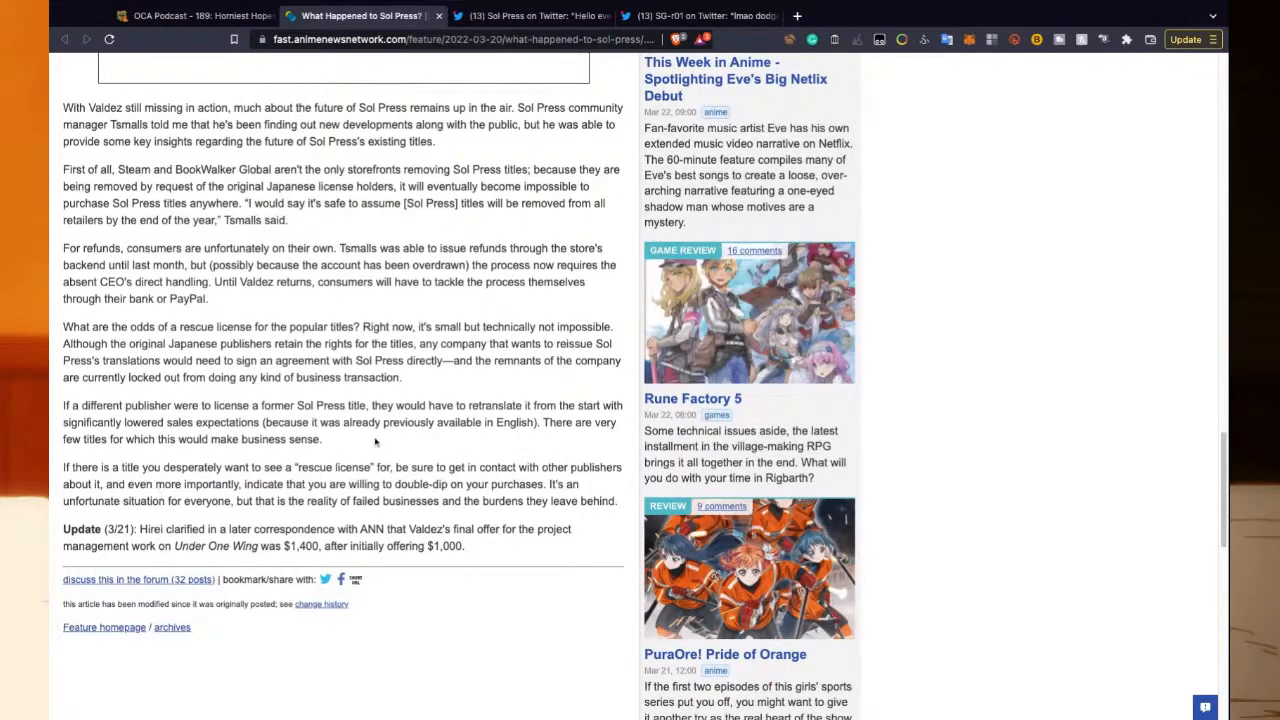